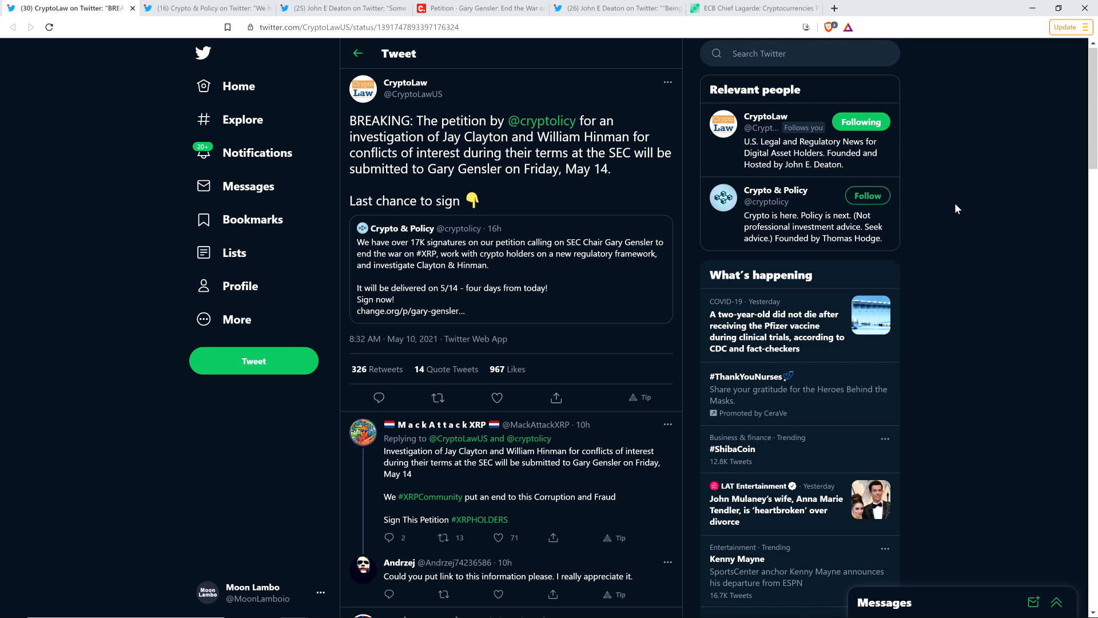
# Open the Change.org petition and scroll into the list of demands to Gary Gensler
pyautogui.click(496, 397)
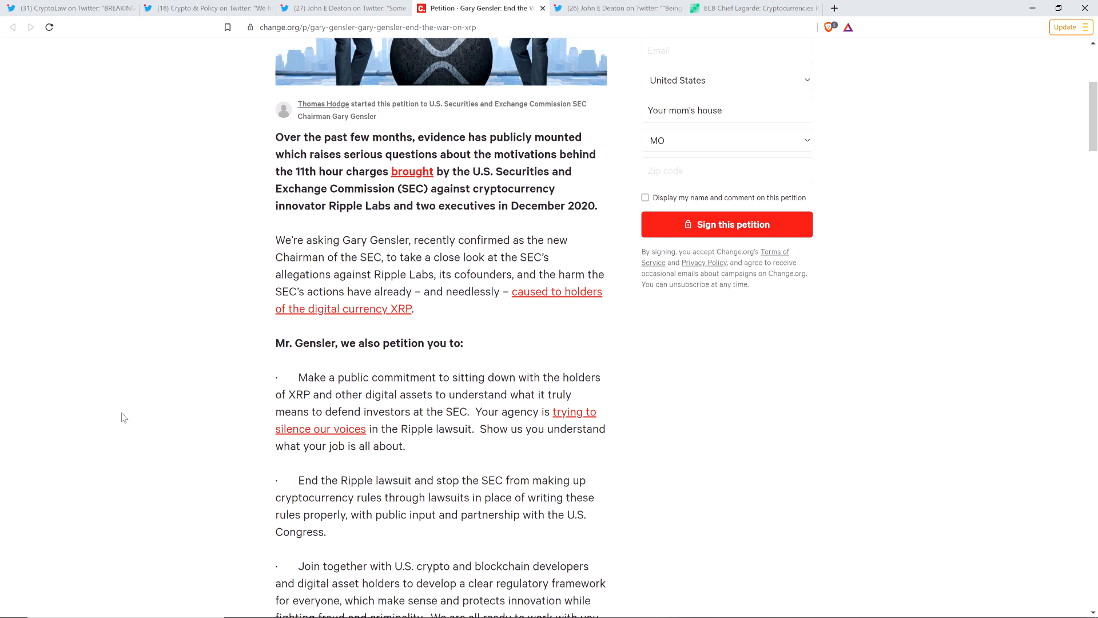
pyautogui.scroll(-3)
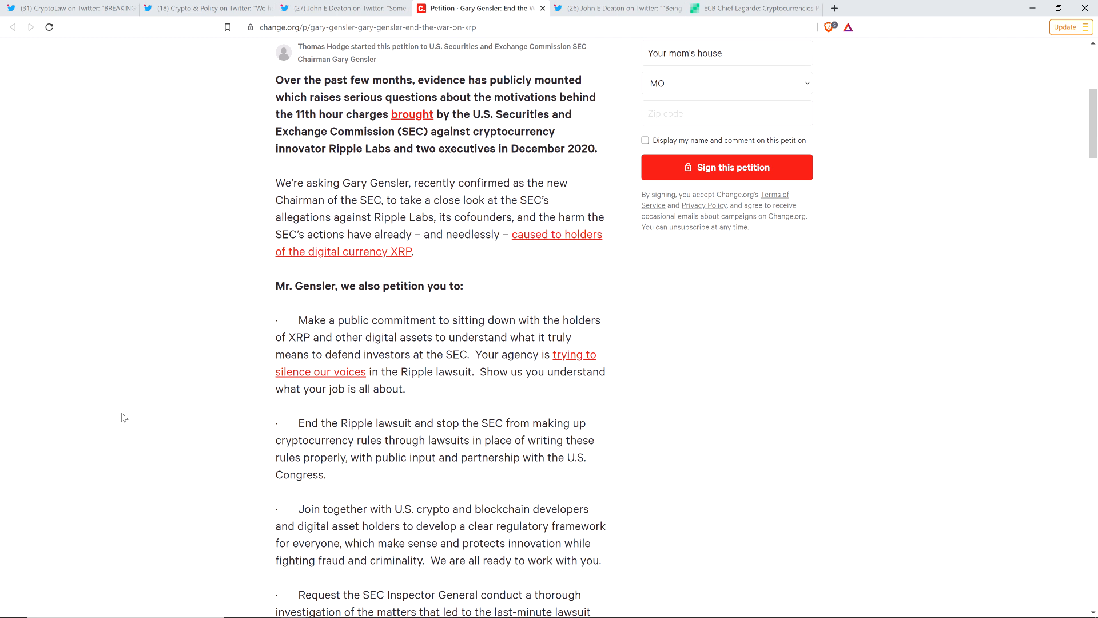
pyautogui.scroll(-3)
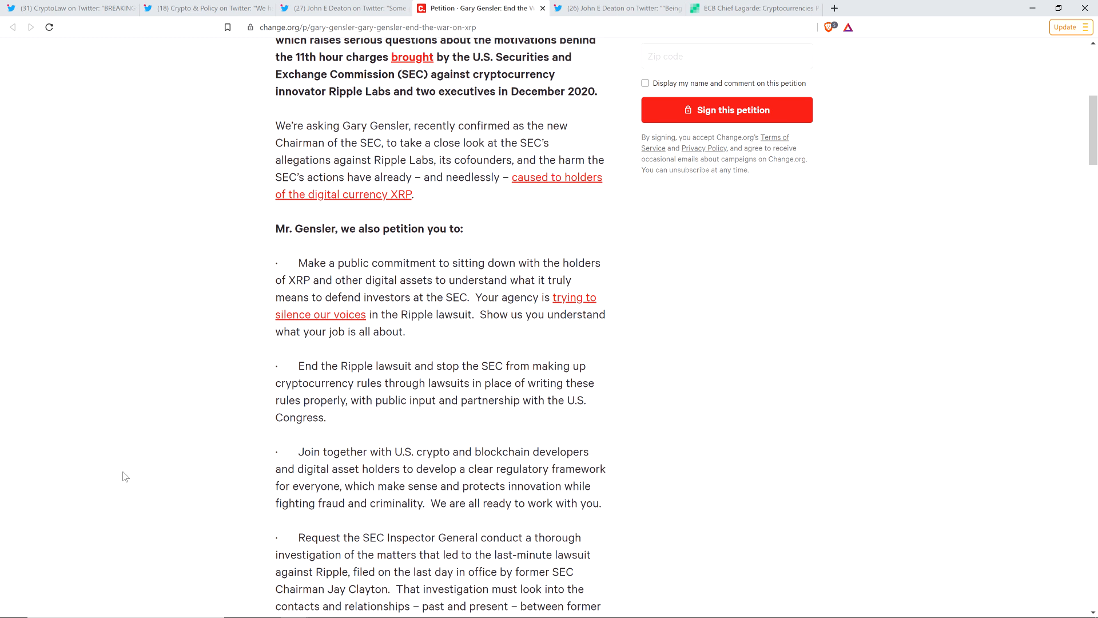
pyautogui.scroll(-3)
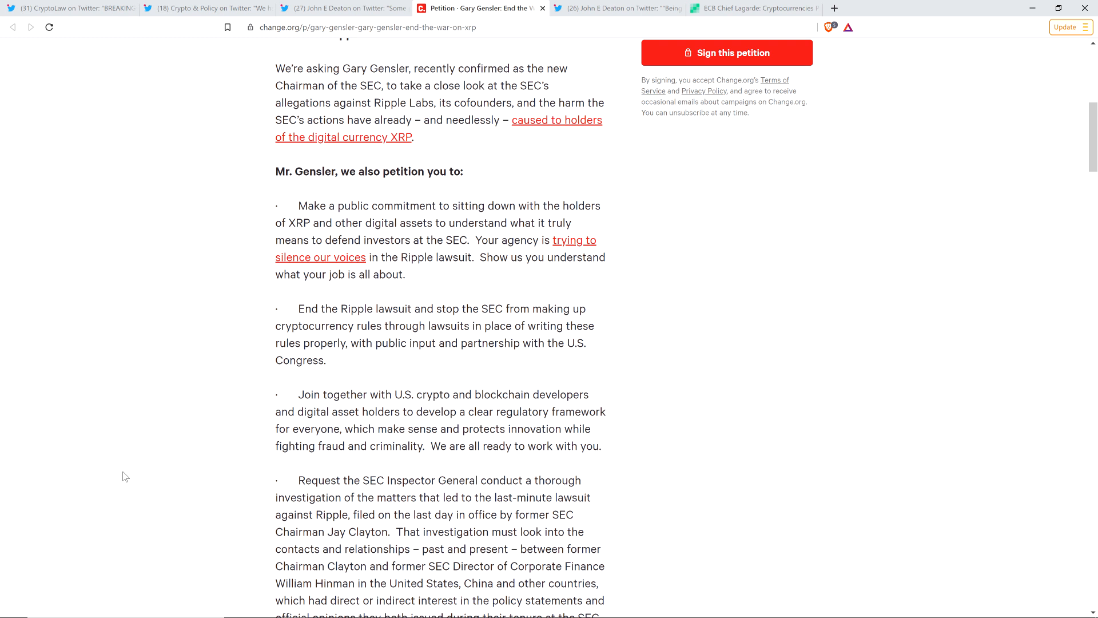
# Continue down past the Inspector General demand to the 'Why This is So Important' heading
pyautogui.scroll(-3)
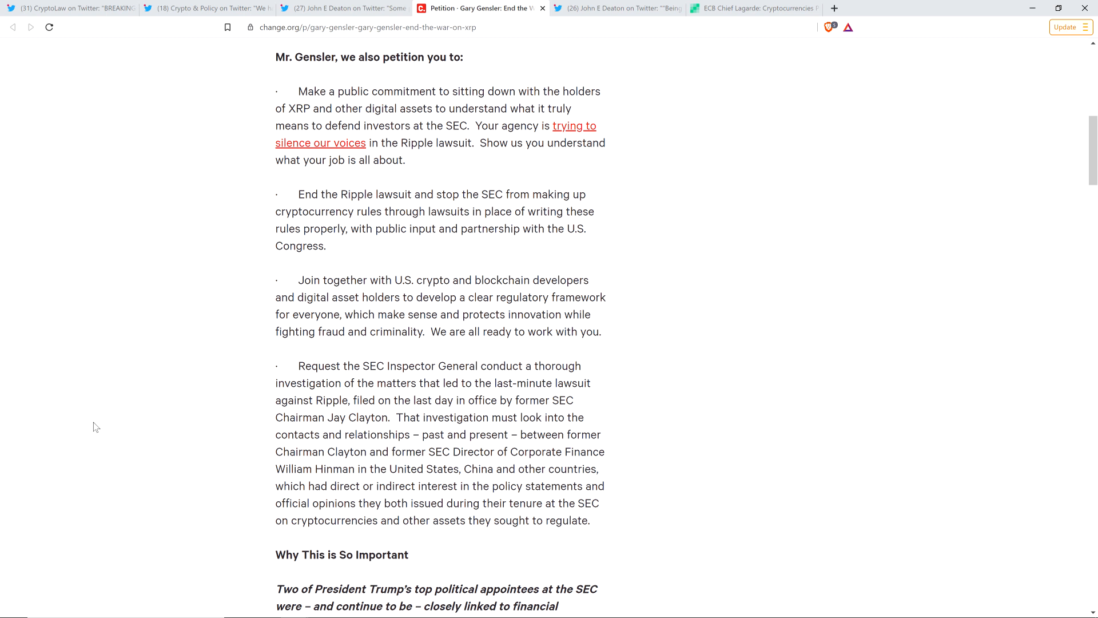
pyautogui.moveTo(52, 475)
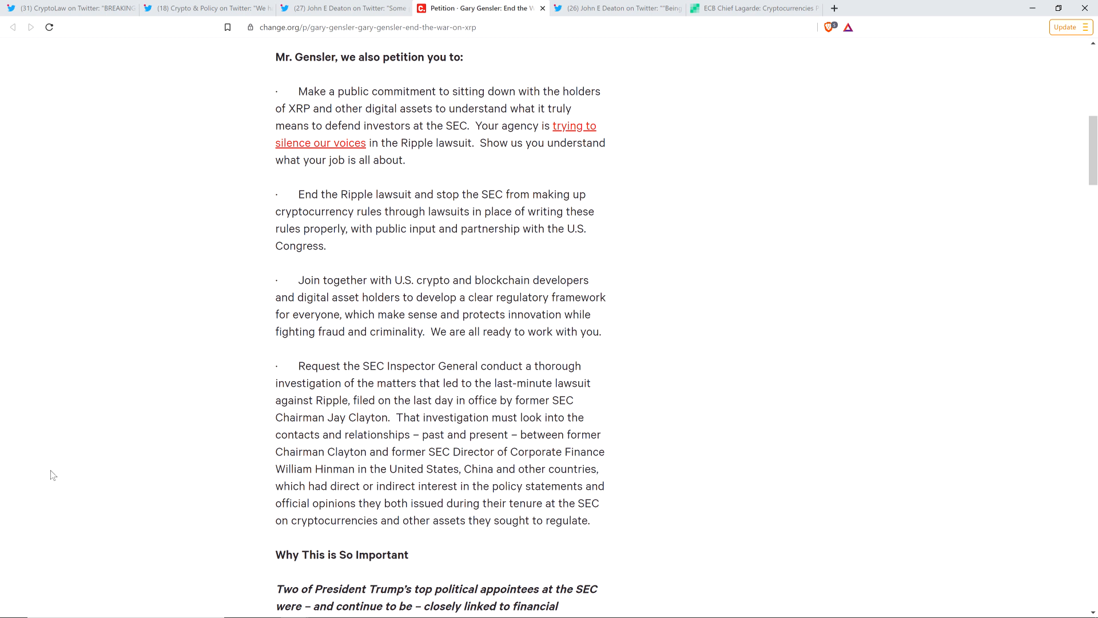
pyautogui.scroll(-3)
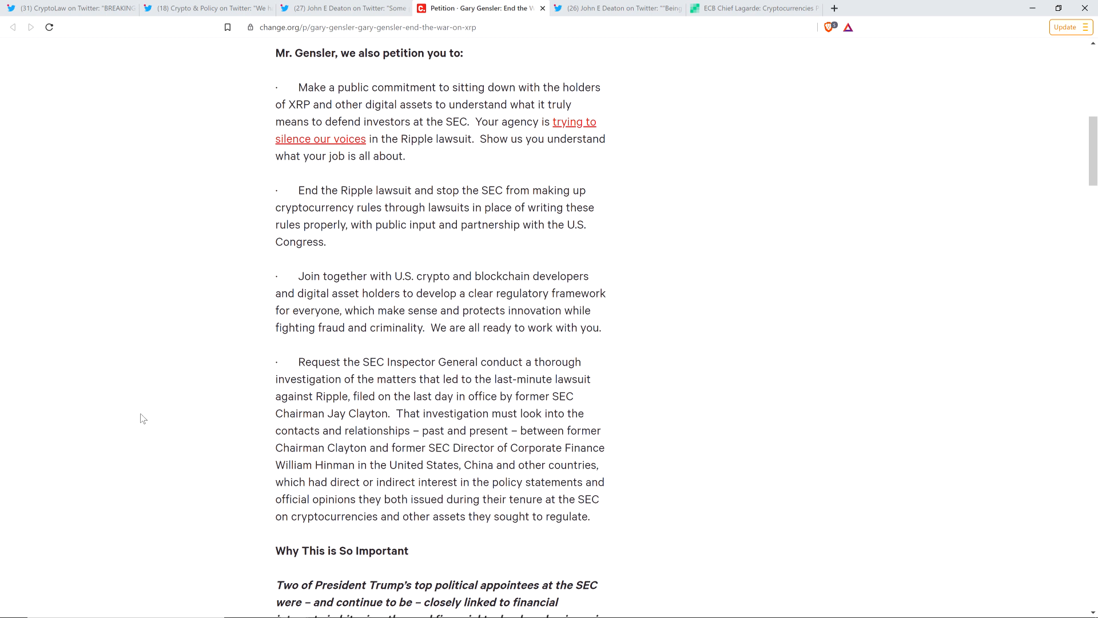
pyautogui.scroll(-3)
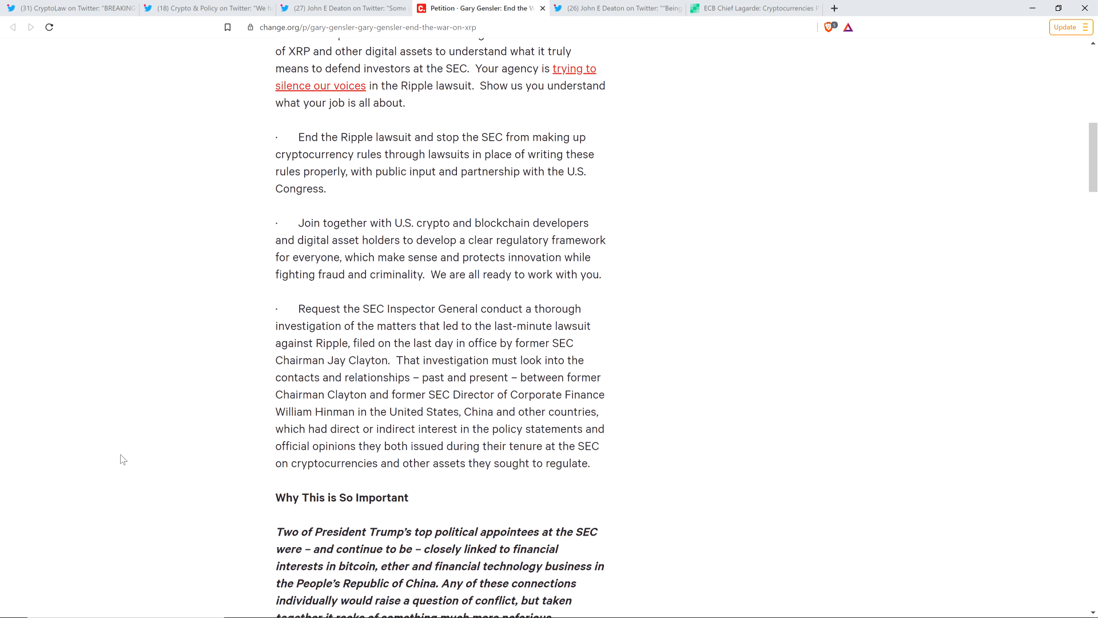
pyautogui.moveTo(106, 474)
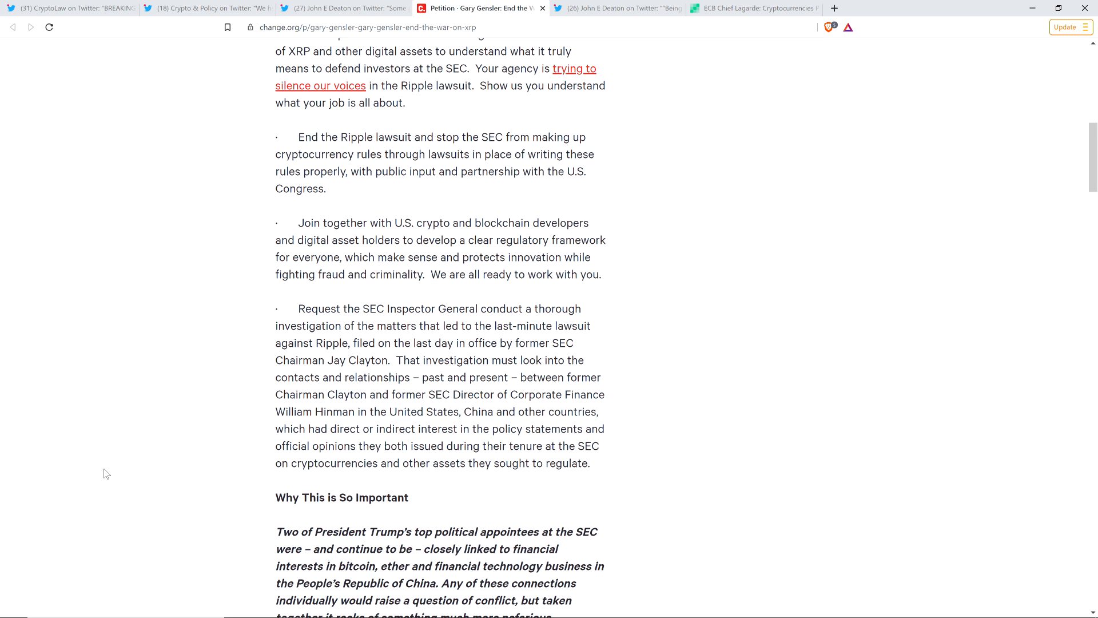
pyautogui.moveTo(82, 481)
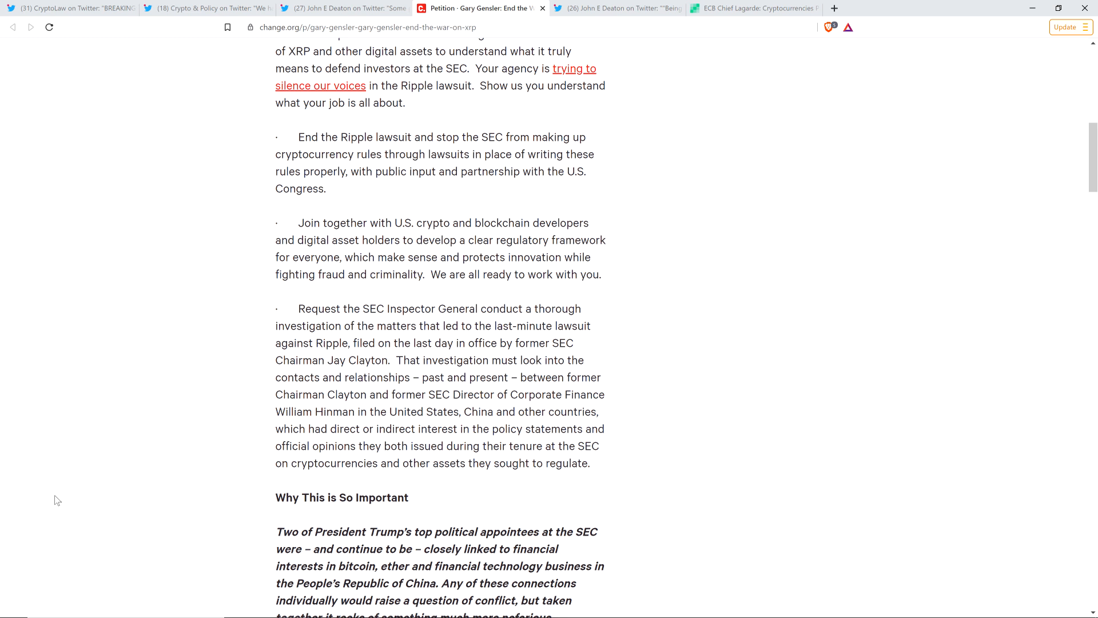
pyautogui.moveTo(90, 498)
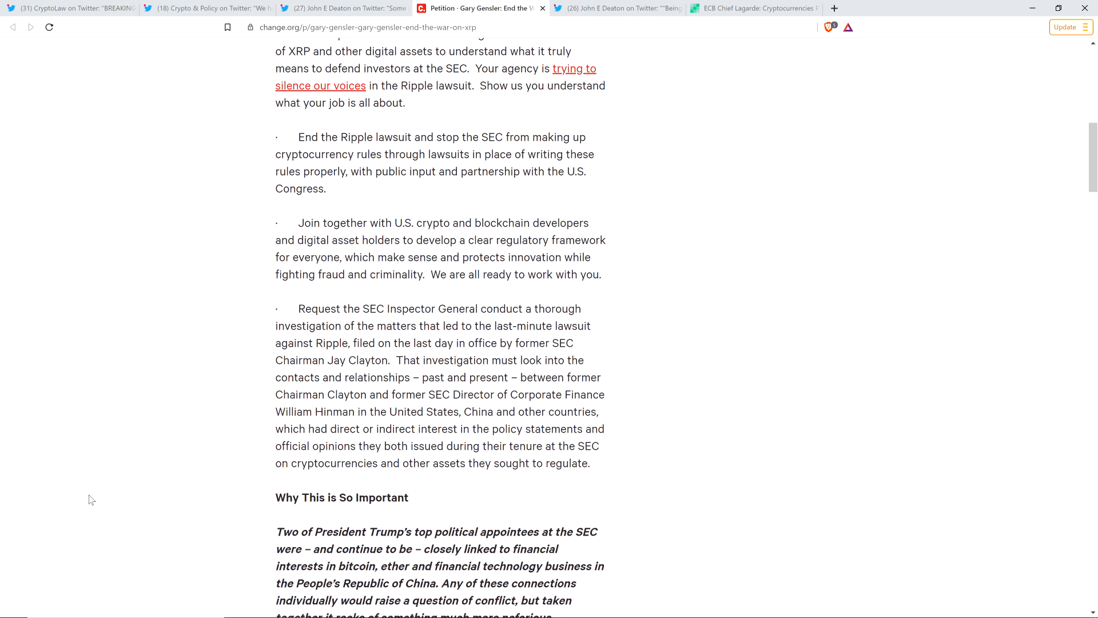
# Read down through the bullets on Clayton and Hinman's Chinese financial ties and XRP stance
pyautogui.scroll(-3)
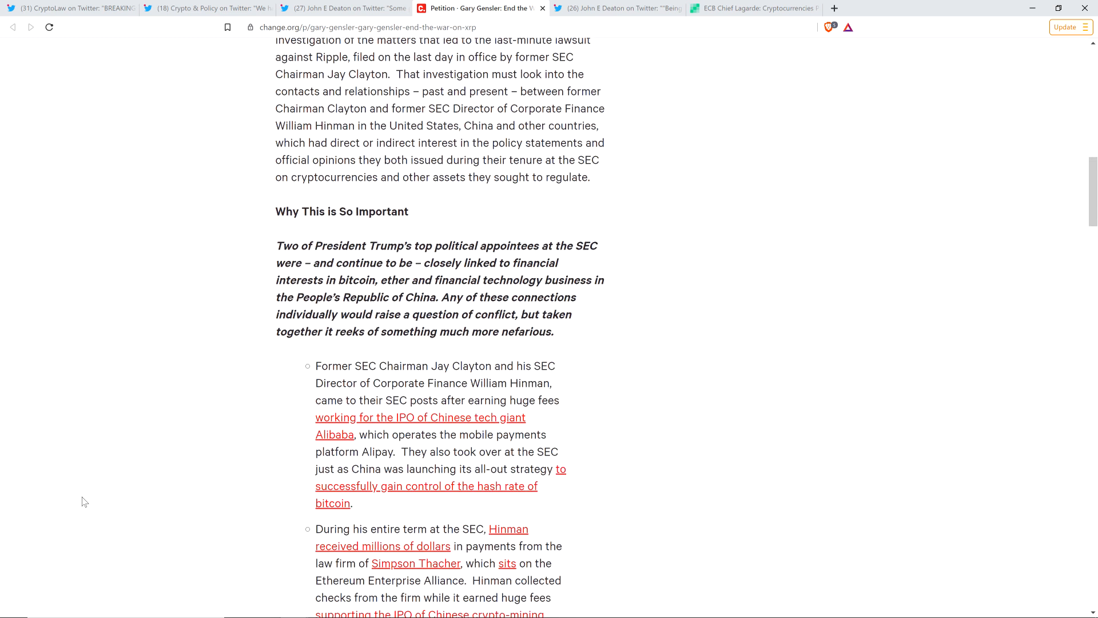
pyautogui.scroll(-3)
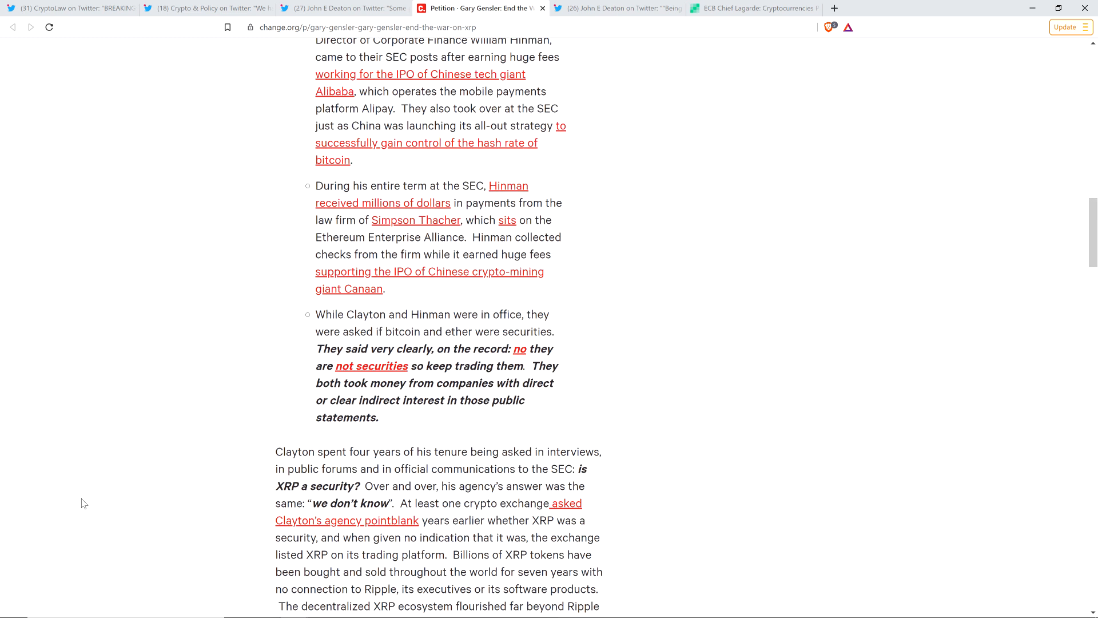
pyautogui.scroll(-3)
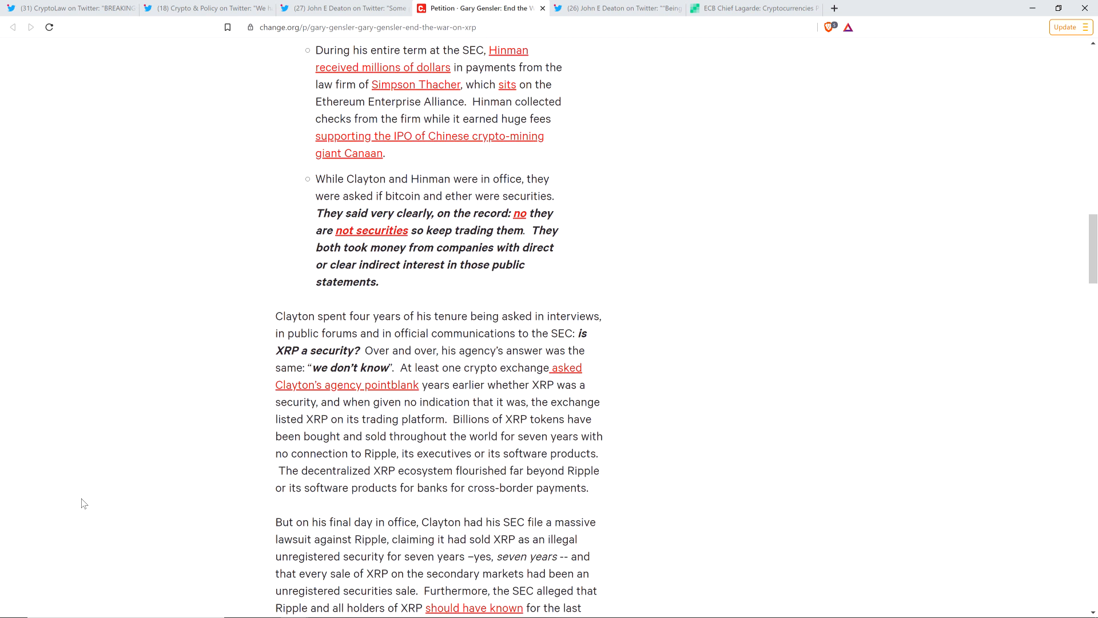
pyautogui.scroll(3)
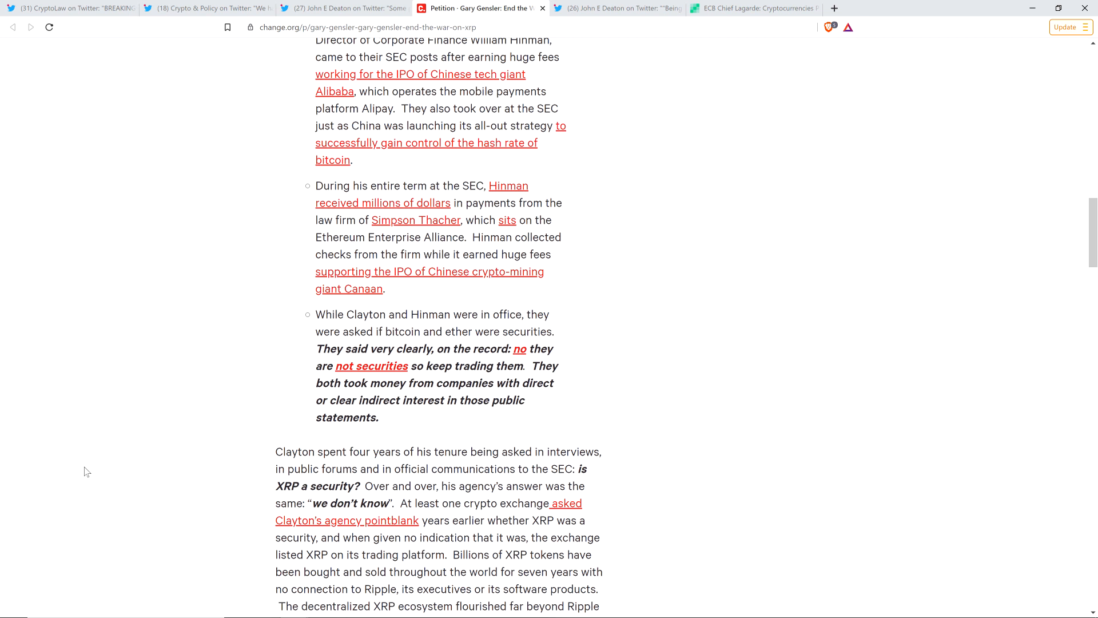
pyautogui.scroll(-3)
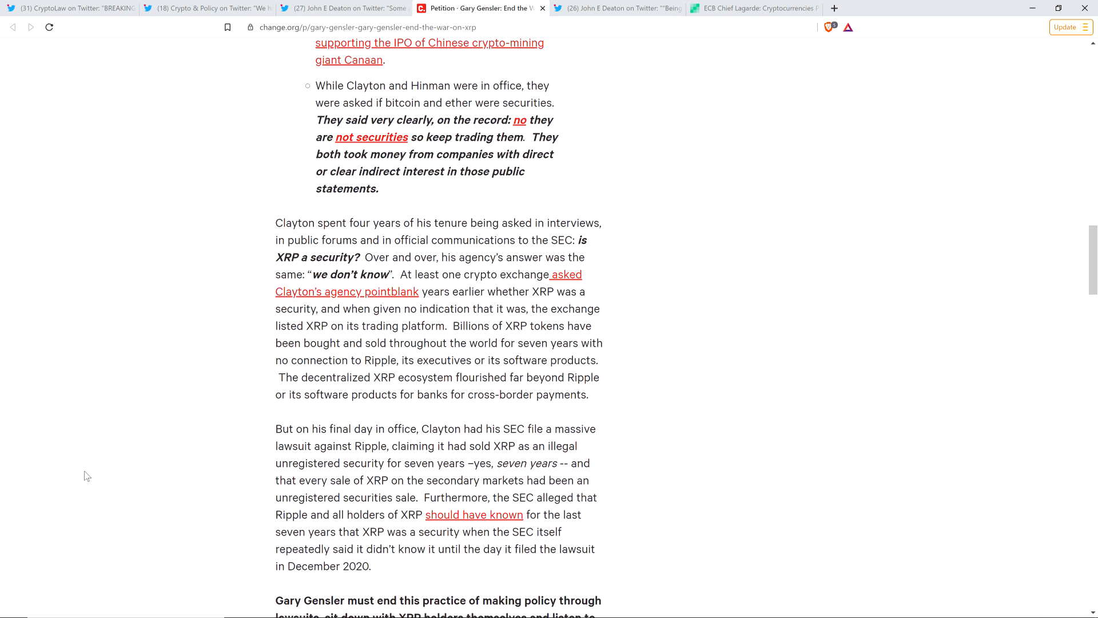
pyautogui.scroll(-3)
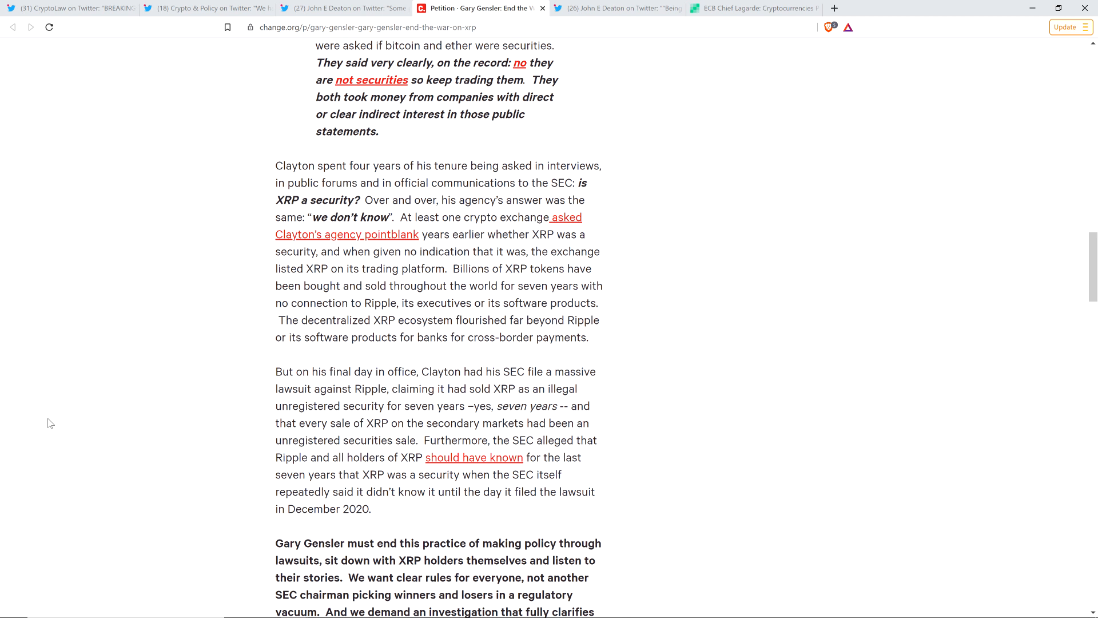
pyautogui.moveTo(65, 424)
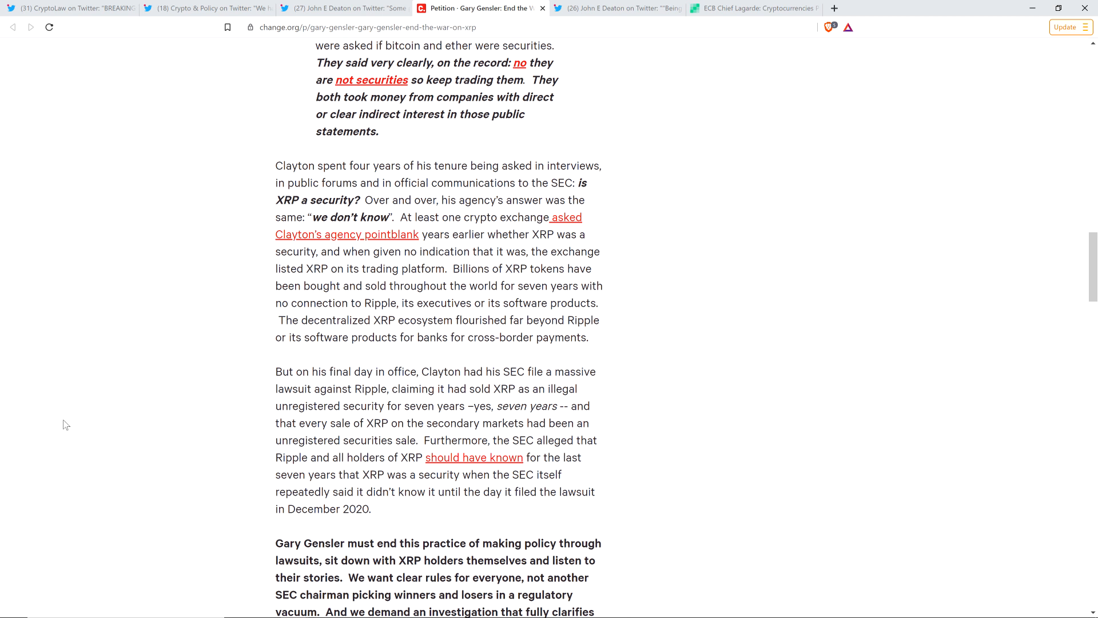
pyautogui.scroll(-3)
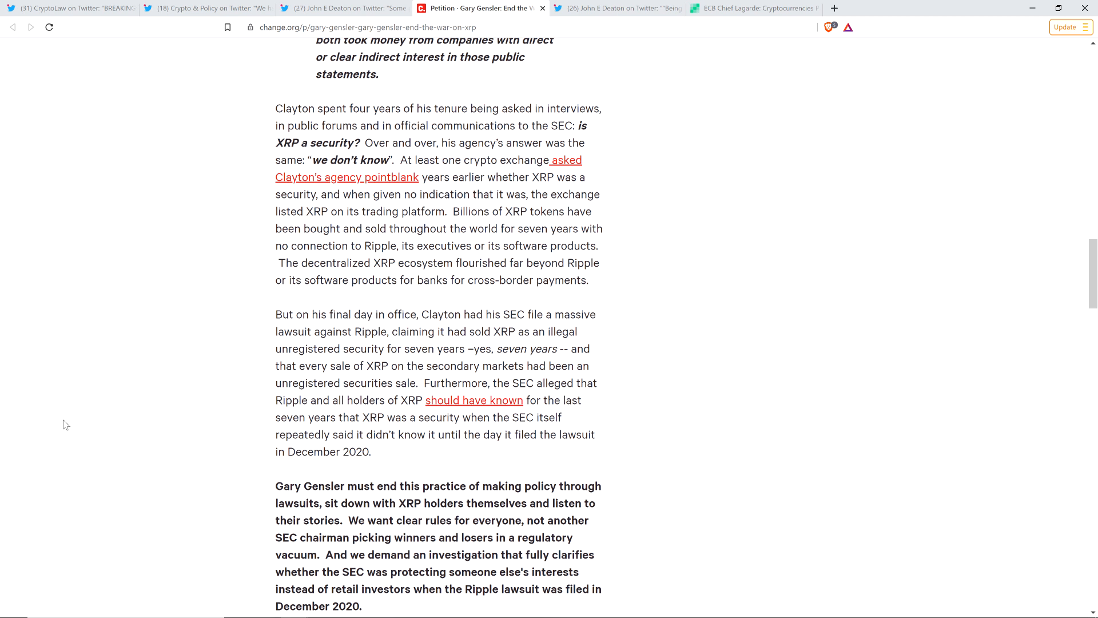
pyautogui.moveTo(44, 427)
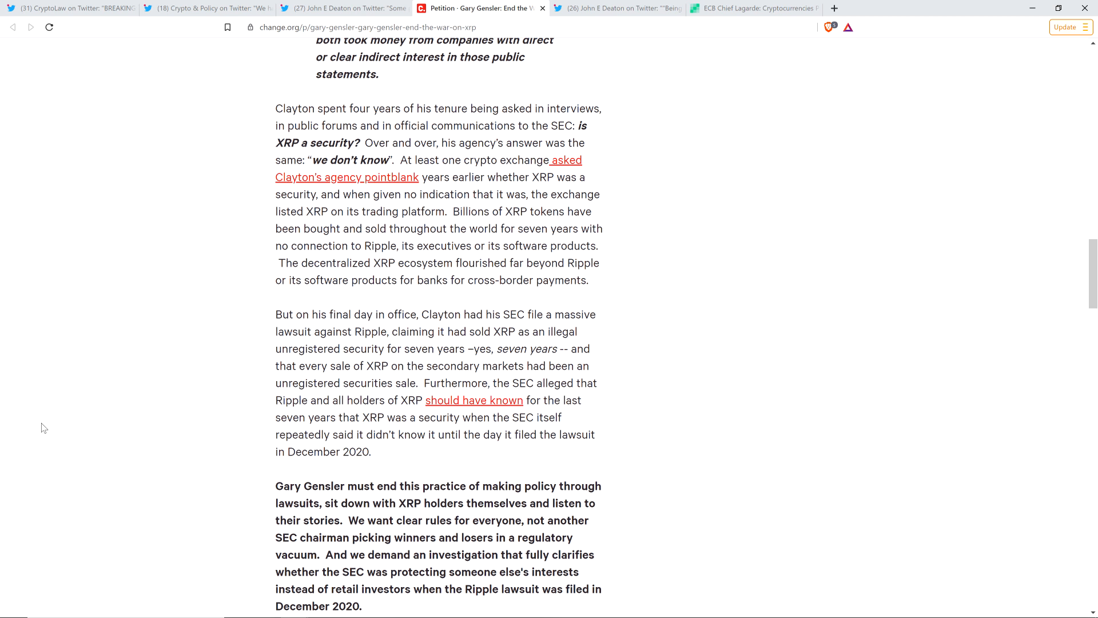
pyautogui.scroll(-3)
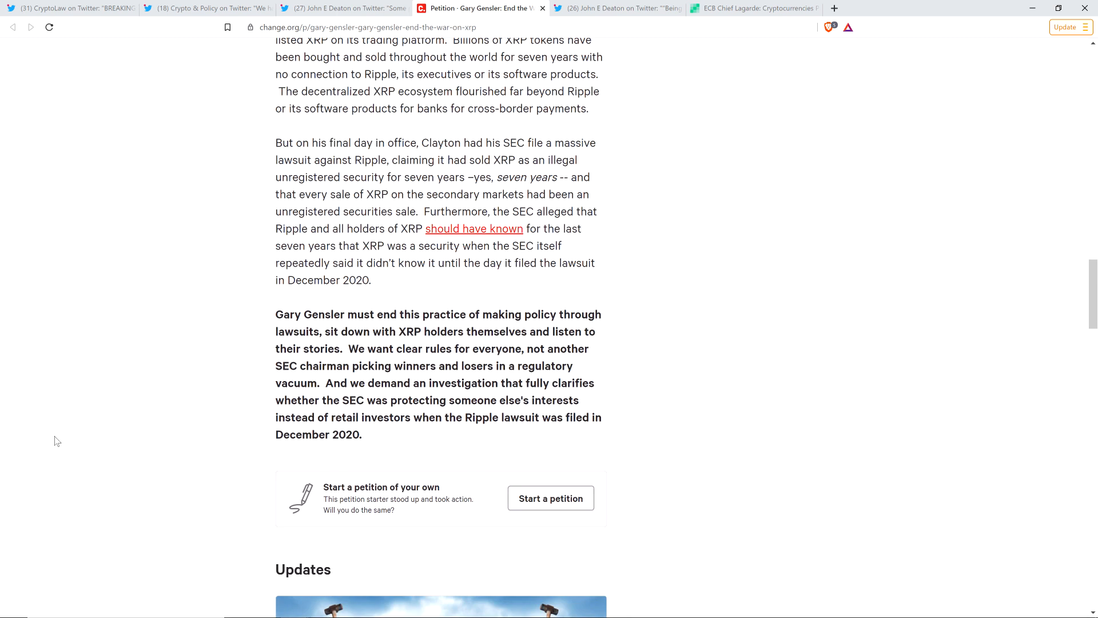
# Scroll back up from the conflict-of-interest reasons to the list of demands to the SEC chairman
pyautogui.scroll(3)
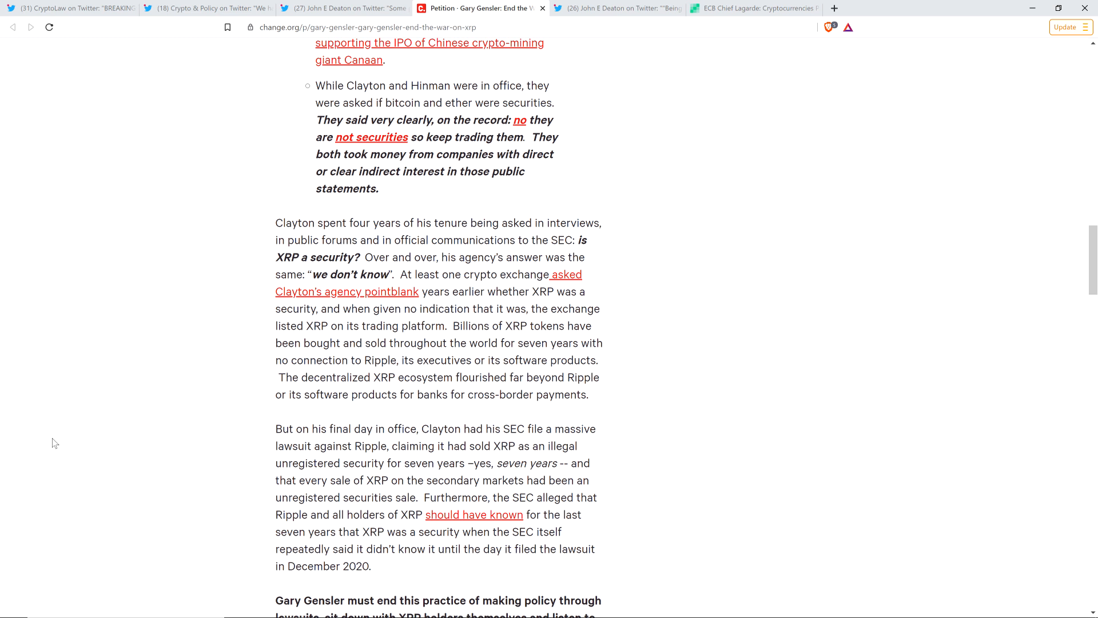
pyautogui.scroll(3)
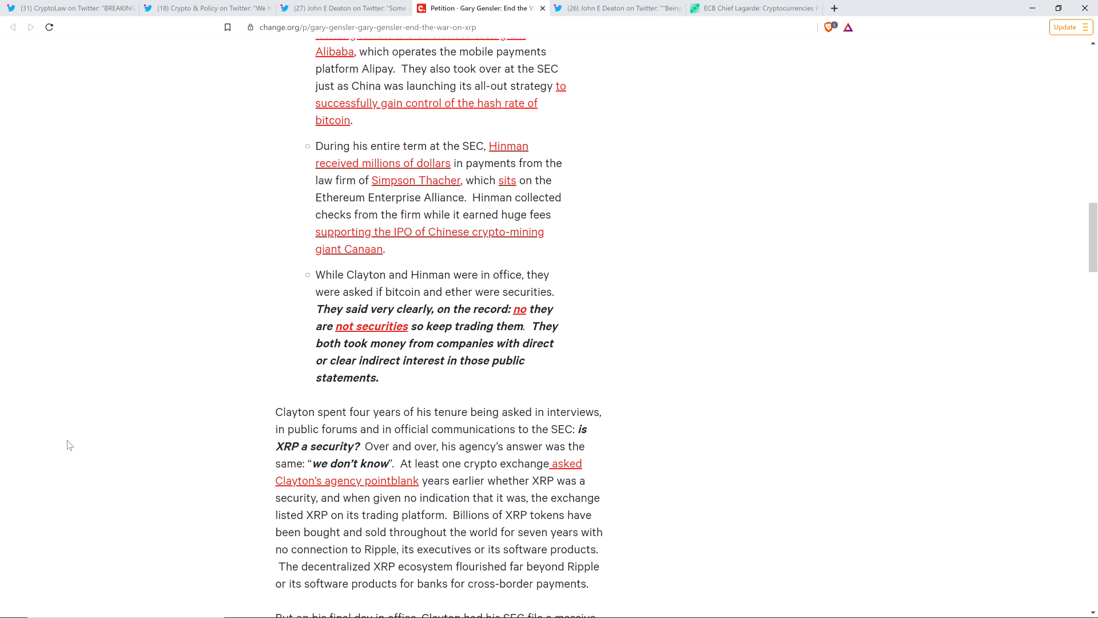
pyautogui.scroll(3)
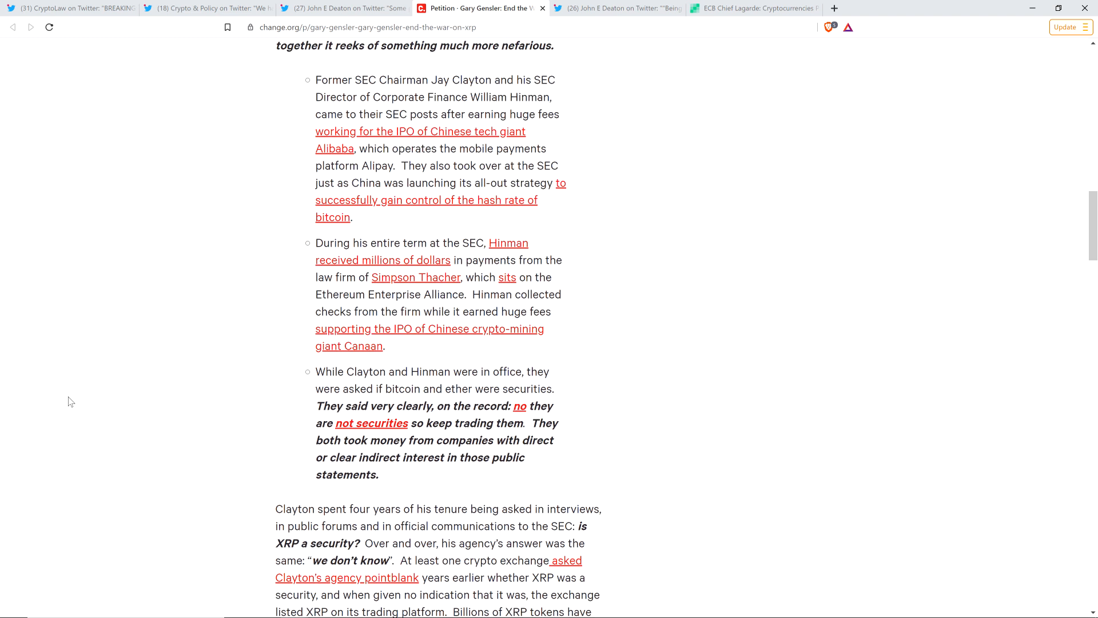
pyautogui.scroll(3)
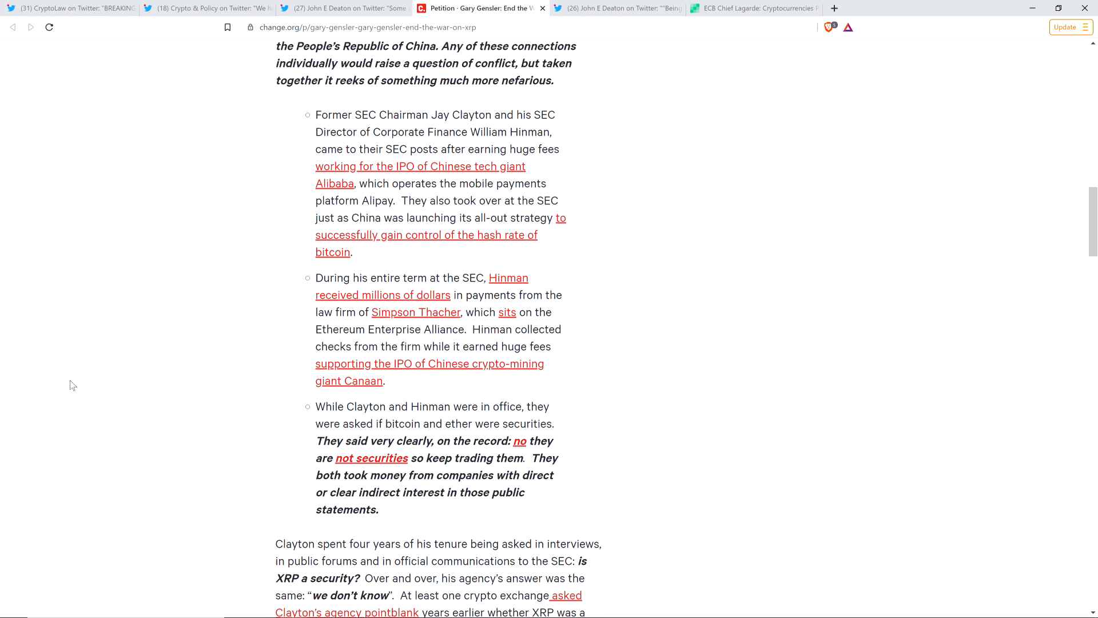
pyautogui.scroll(3)
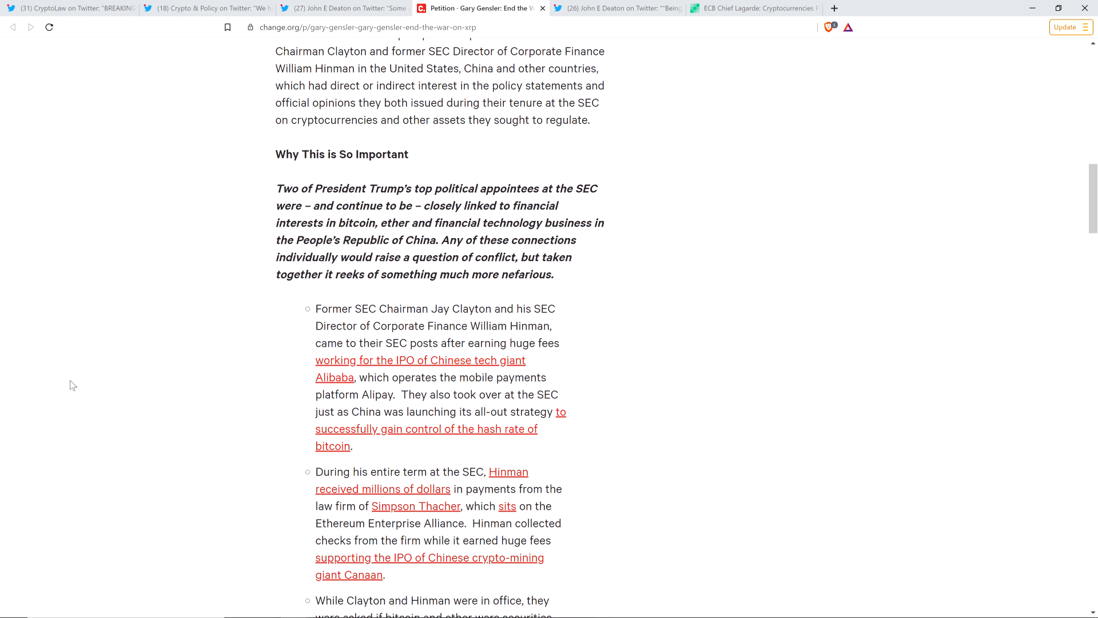
pyautogui.moveTo(100, 364)
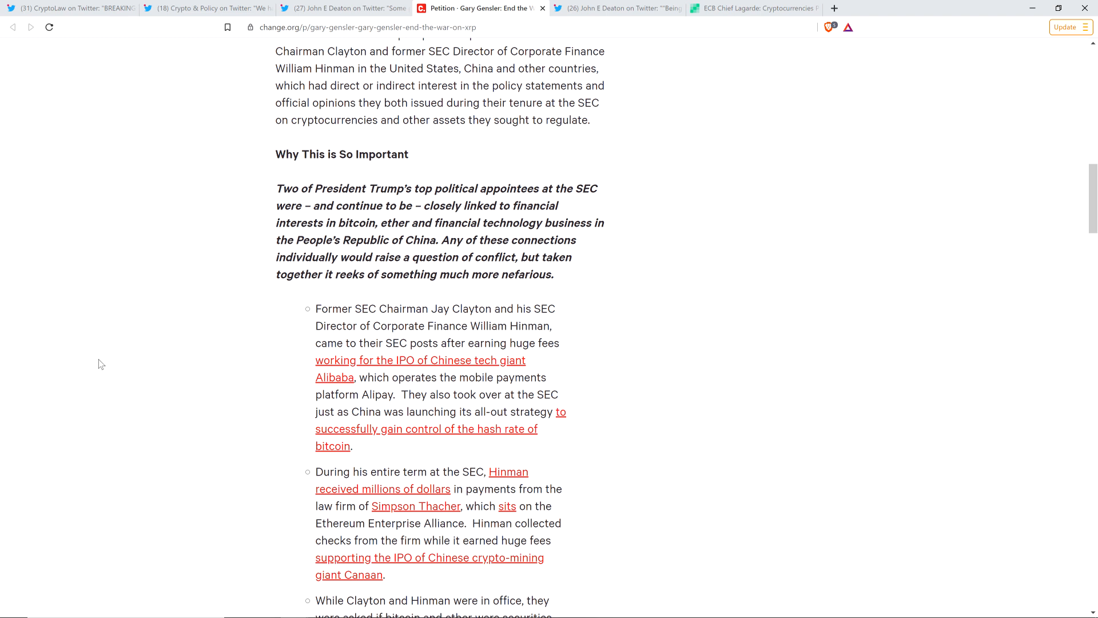
pyautogui.scroll(-3)
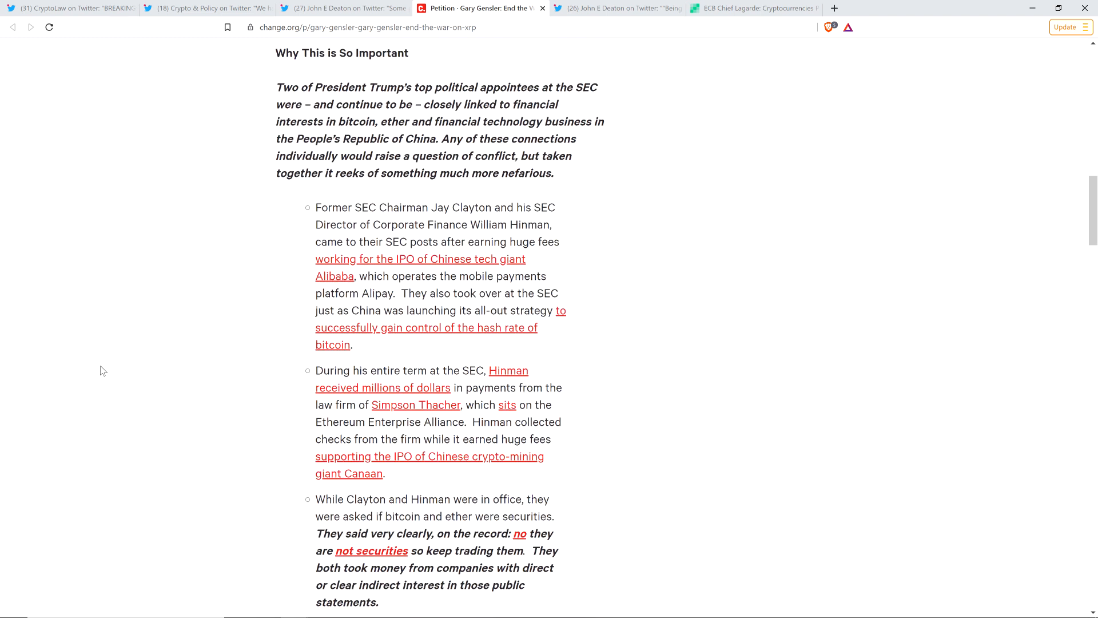
pyautogui.scroll(3)
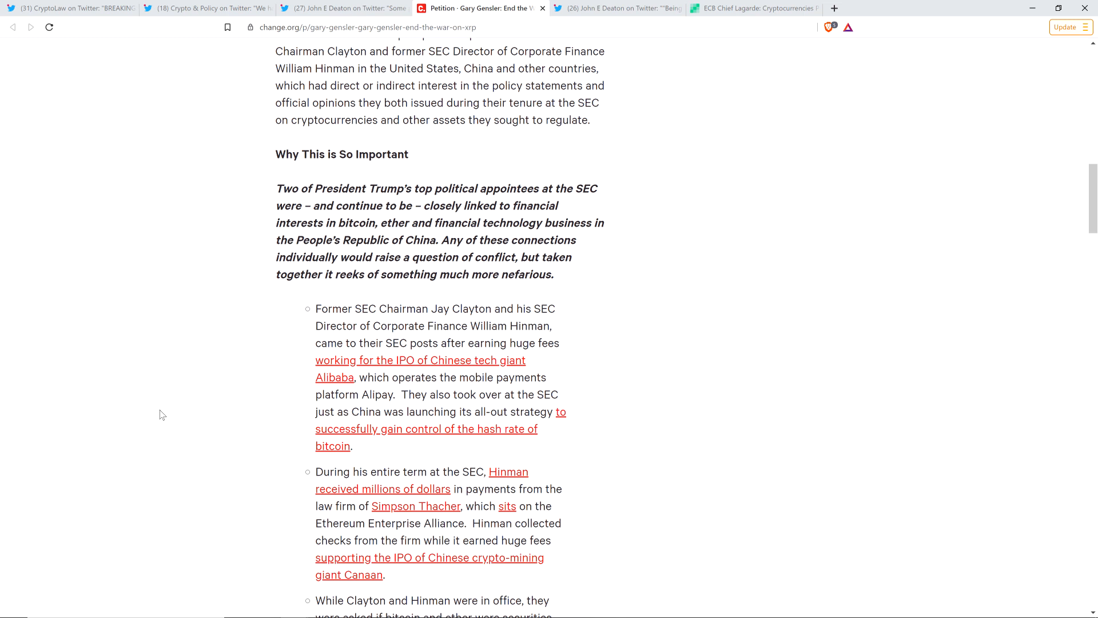
pyautogui.scroll(3)
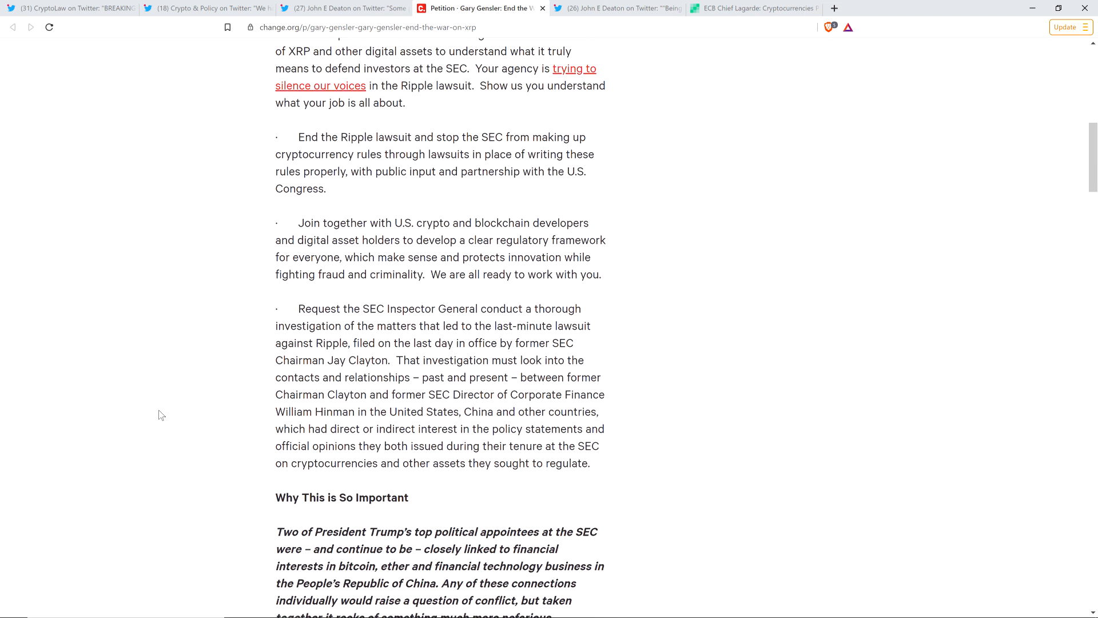
# Revisit the 'Why This is So Important' bullets on the Clayton and Hinman conflicts
pyautogui.scroll(3)
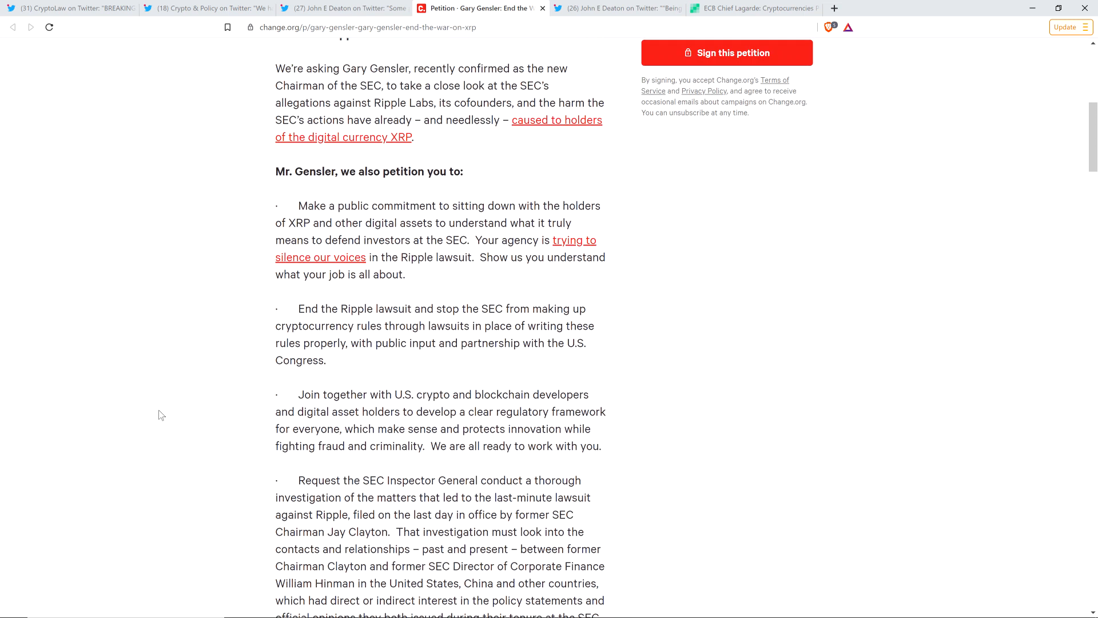
pyautogui.scroll(-3)
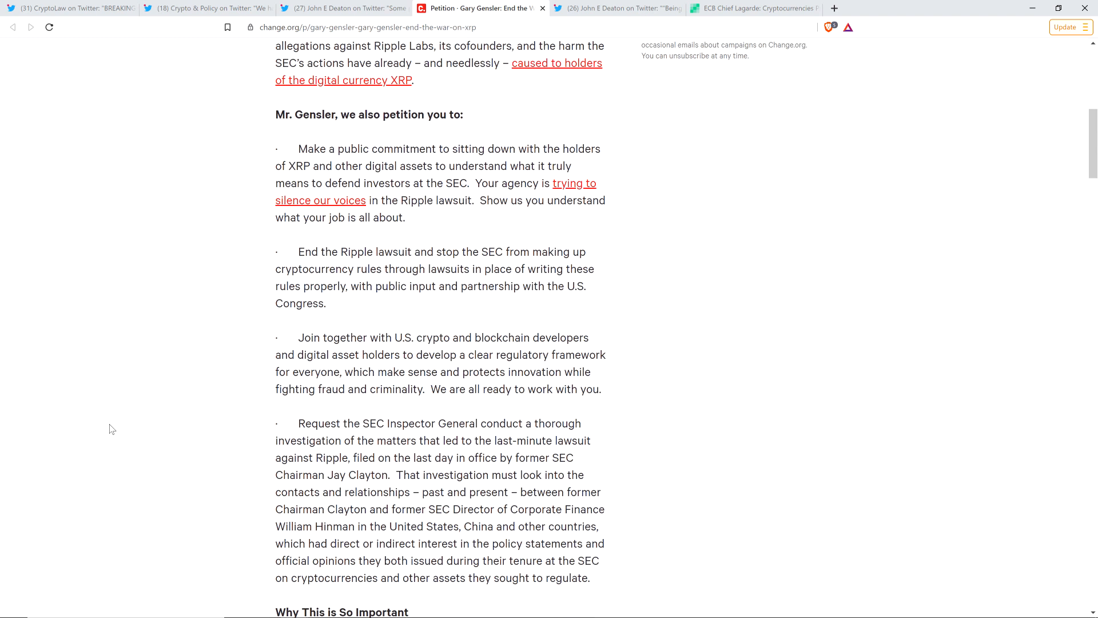
pyautogui.scroll(-3)
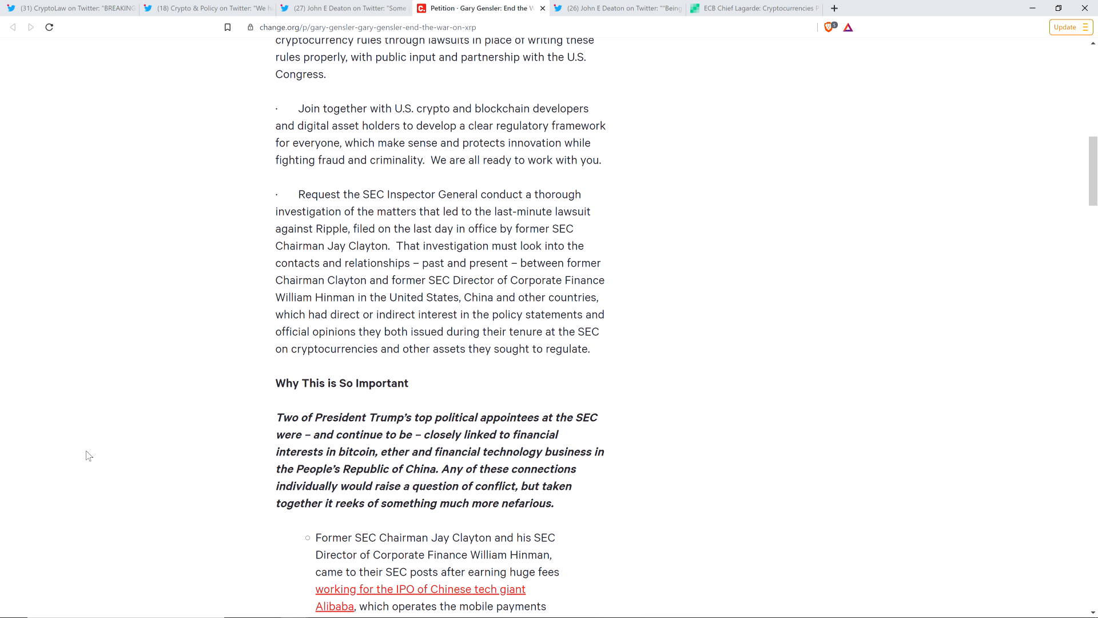
pyautogui.scroll(-3)
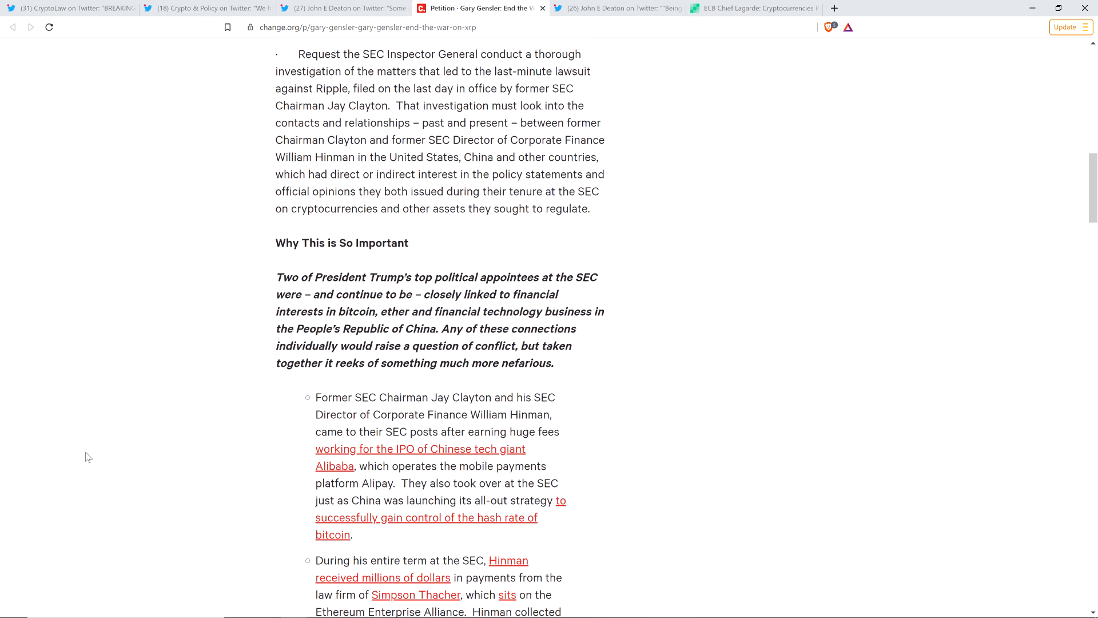
pyautogui.scroll(-3)
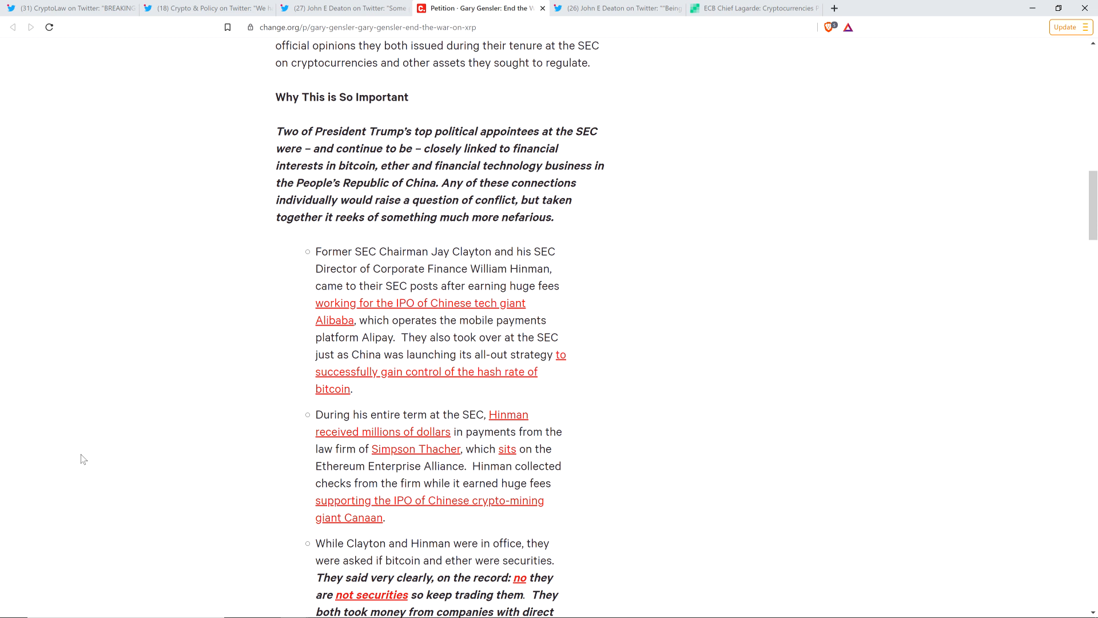
pyautogui.moveTo(68, 462)
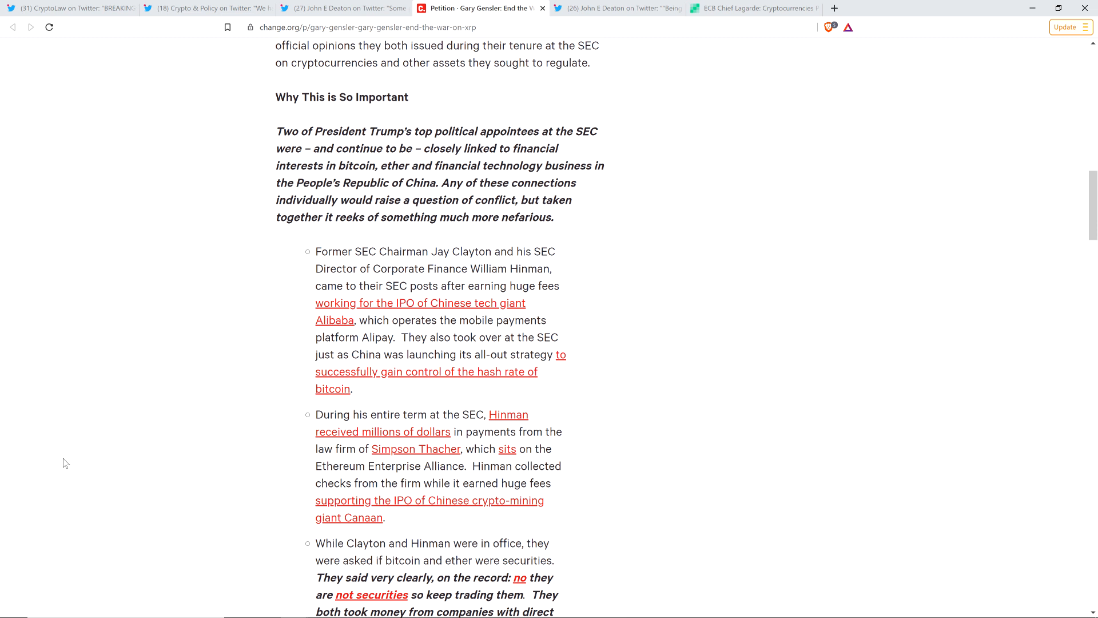
# Return up to the opening 'We're asking…' appeal to Gensler and the list of demands
pyautogui.scroll(3)
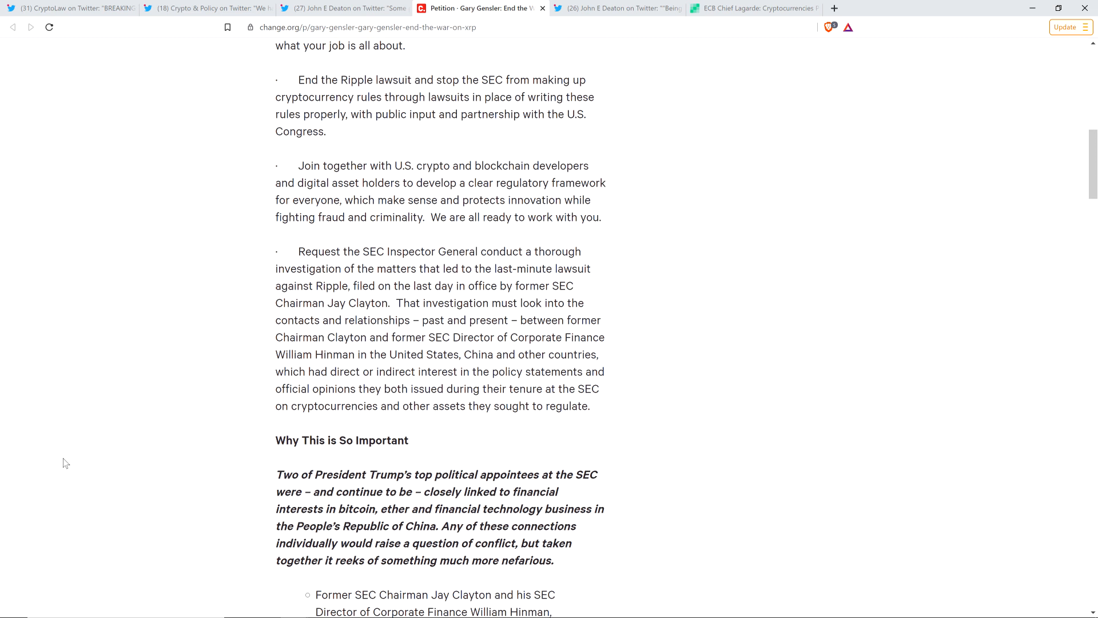
pyautogui.scroll(3)
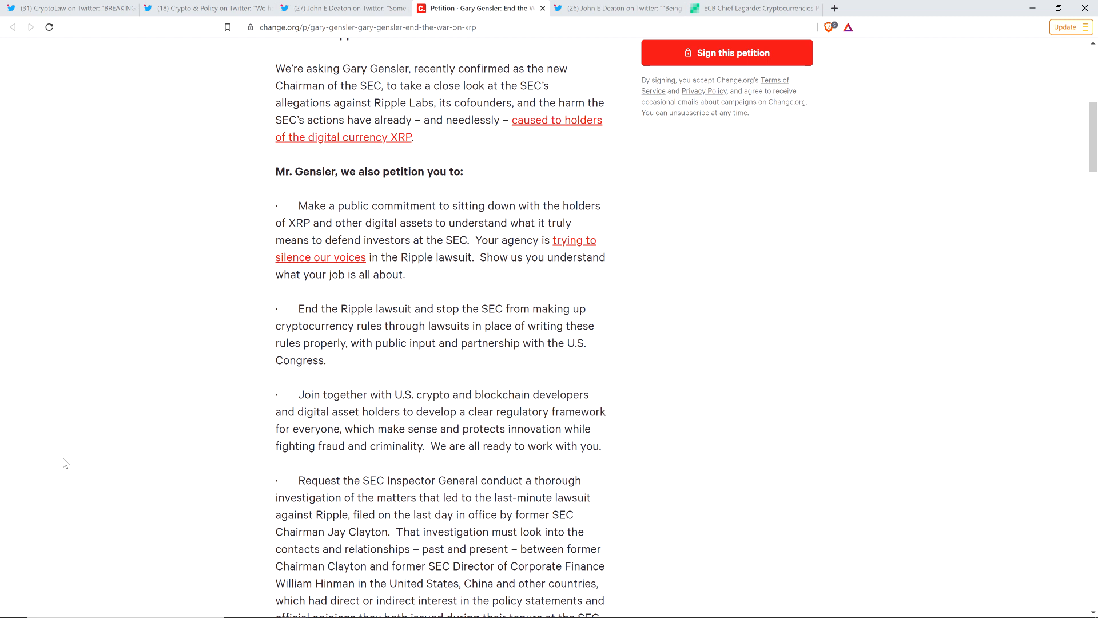
# Scroll to the petition's top showing the header image and 20,513 of 25,000 signatures
pyautogui.scroll(3)
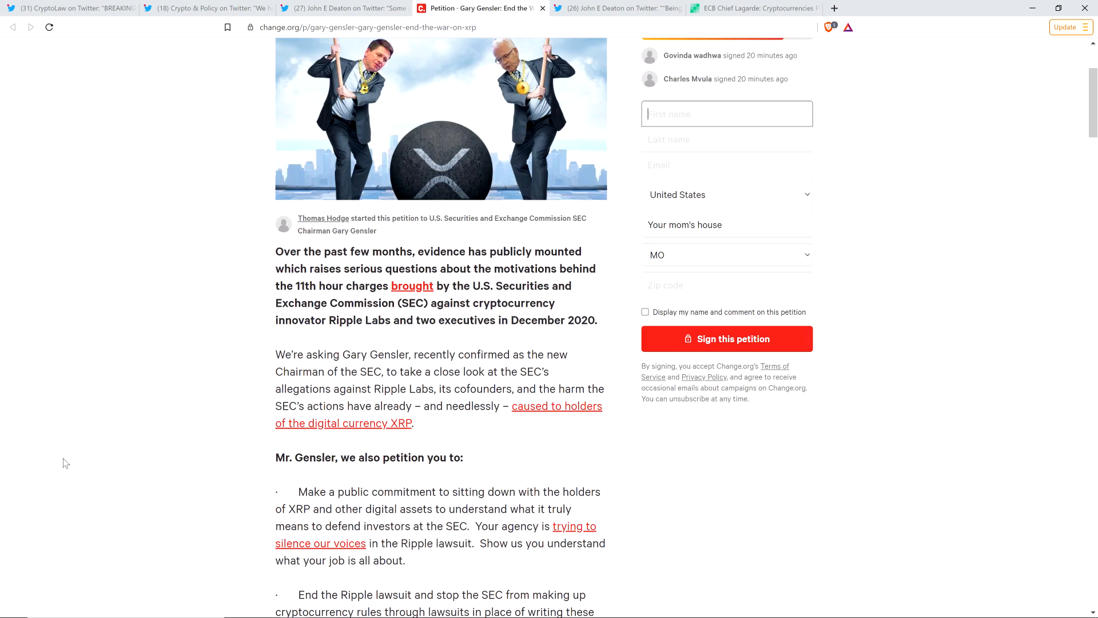
pyautogui.scroll(3)
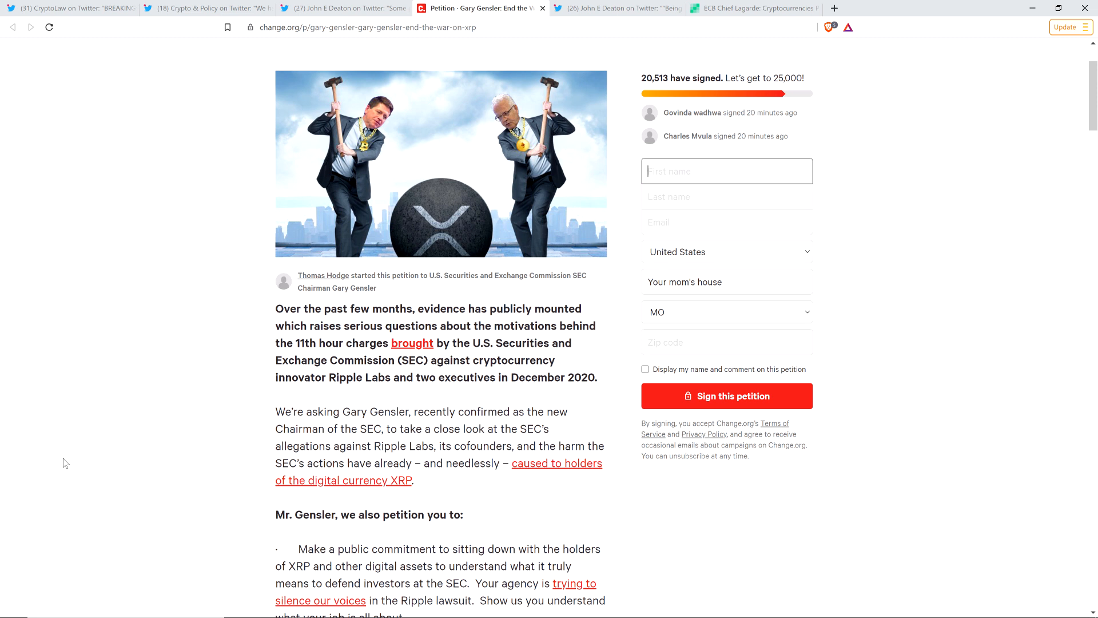
pyautogui.scroll(-3)
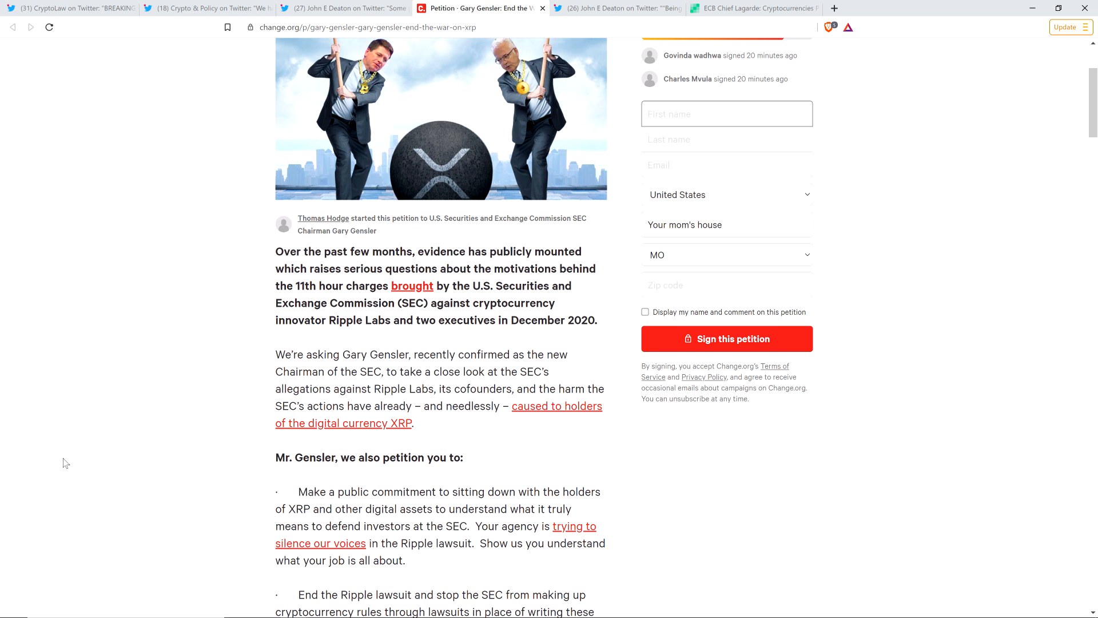